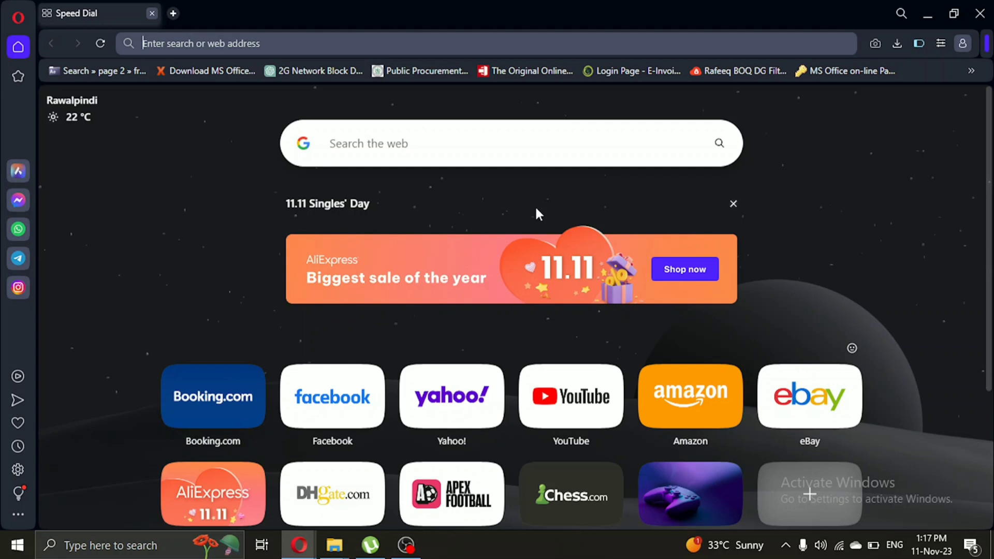
pyautogui.moveTo(317, 97)
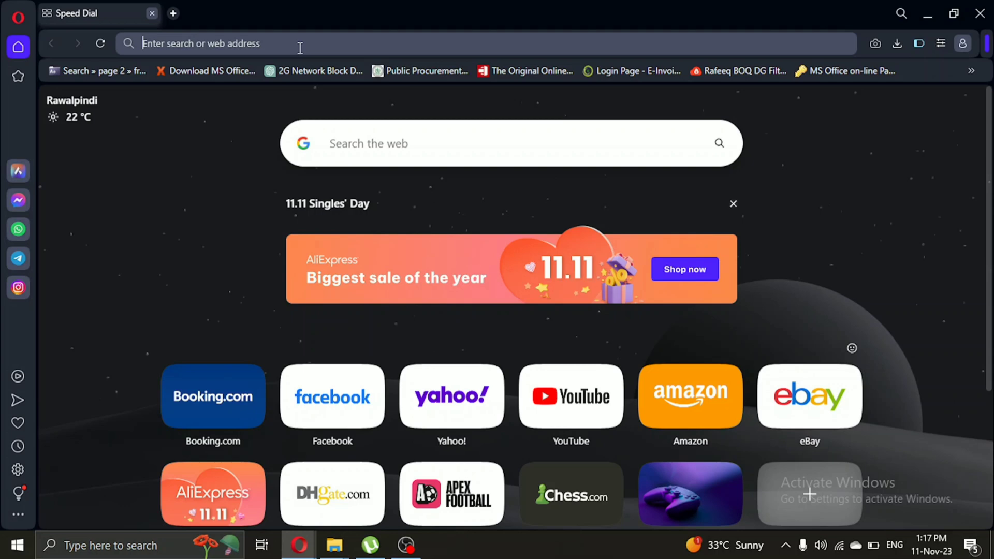
# Search 'square online store', reach squareup.com and sign in to the Square Dashboard
pyautogui.write('square om')
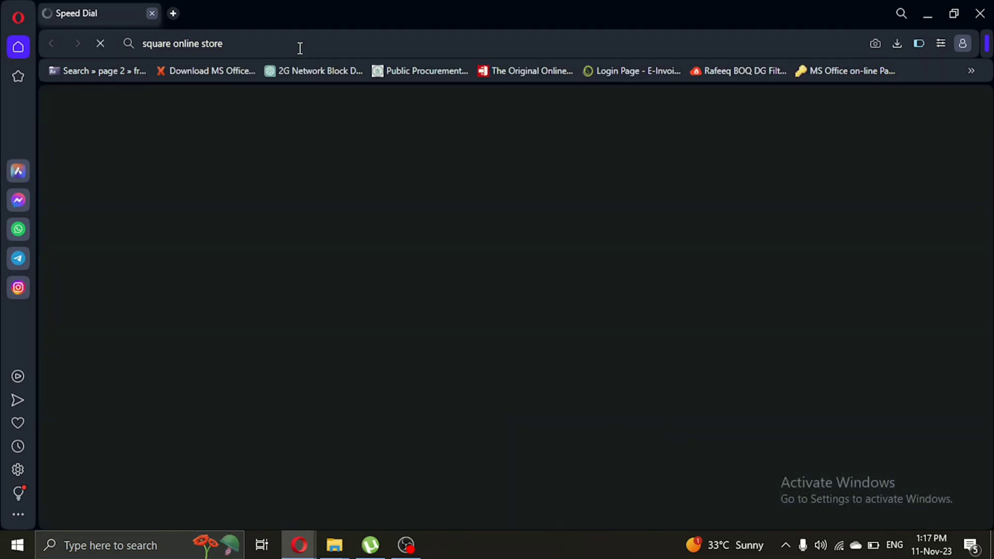
pyautogui.press('Return')
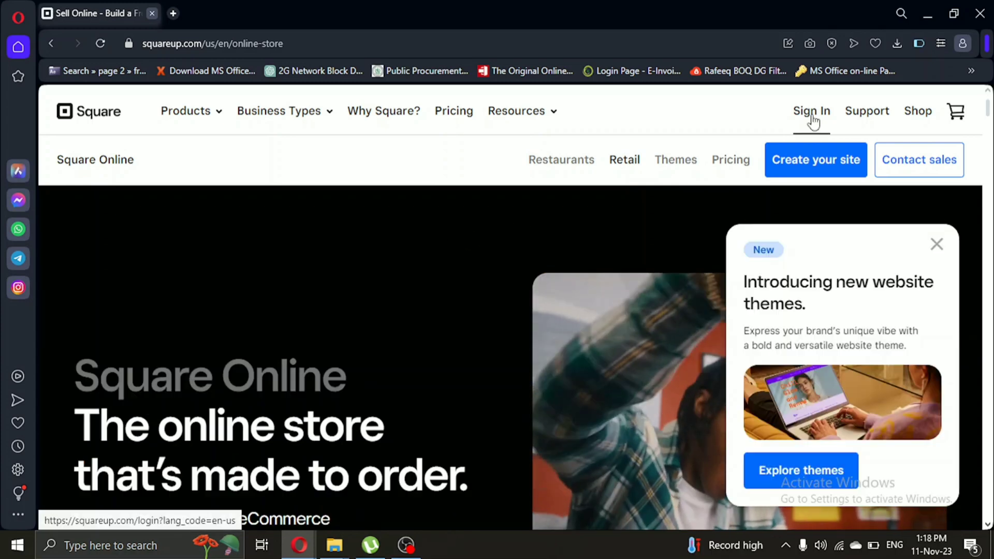
pyautogui.click(811, 111)
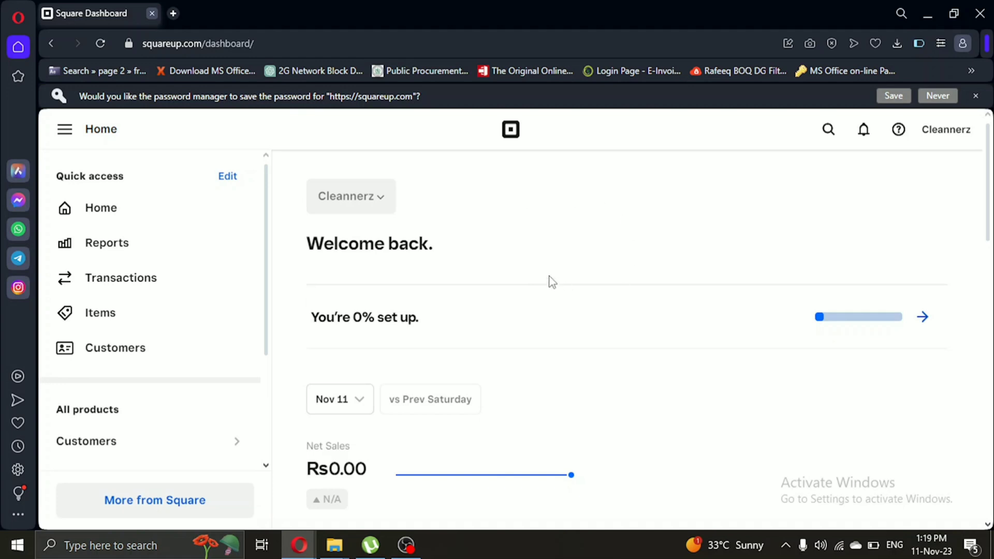
pyautogui.moveTo(544, 224)
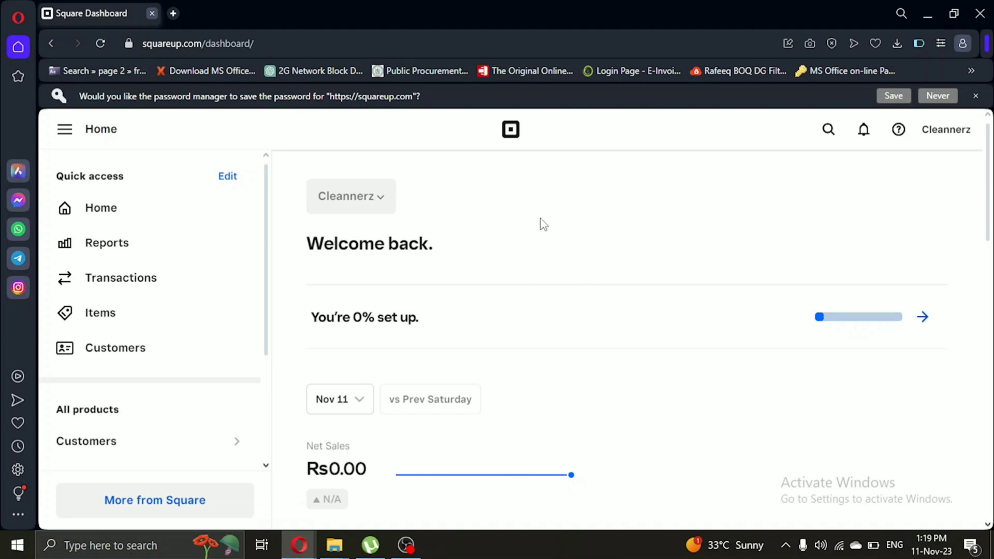
# Scroll the Dashboard home down to the Items and Categories setup panels
pyautogui.scroll(-3)
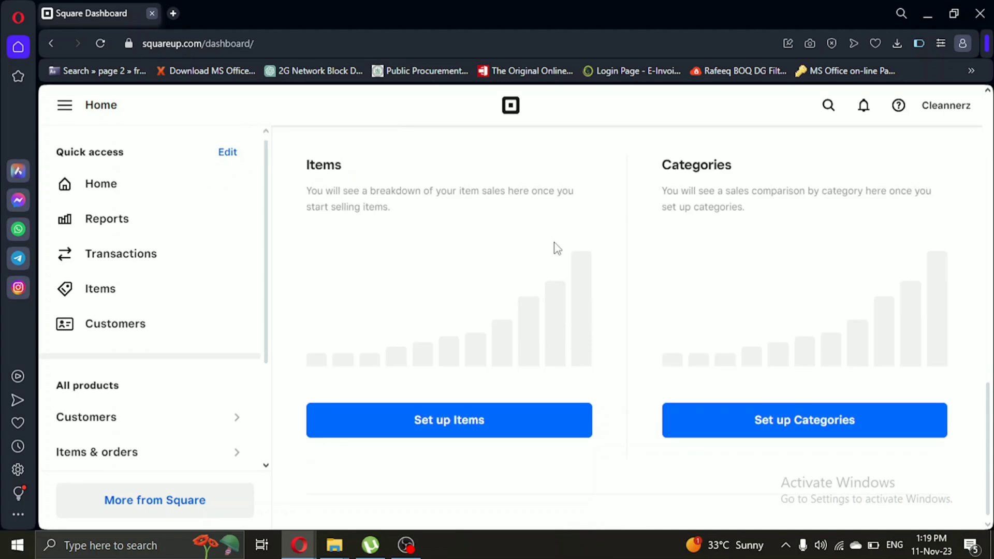
pyautogui.moveTo(466, 454)
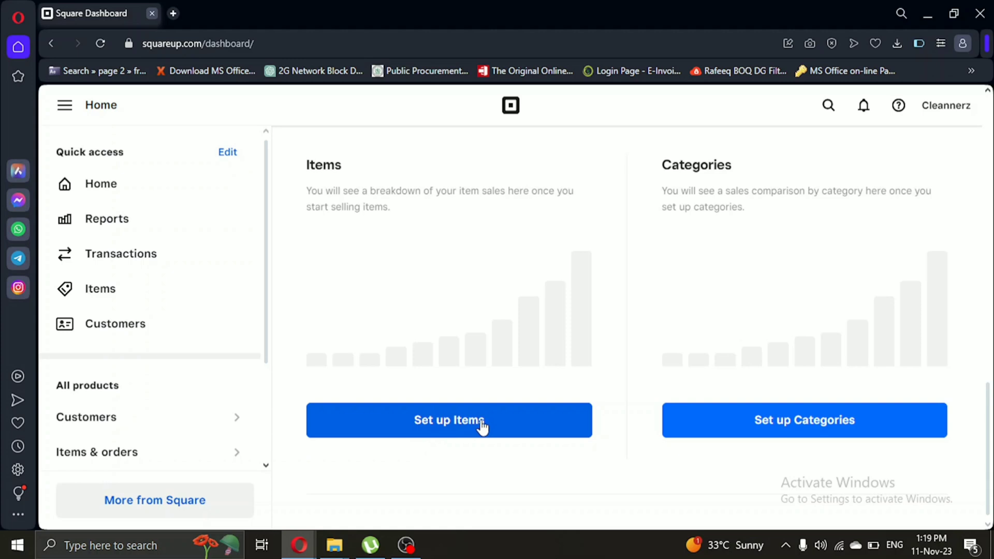
# Use 'Set up Items' to land on the empty Item library page
pyautogui.click(449, 419)
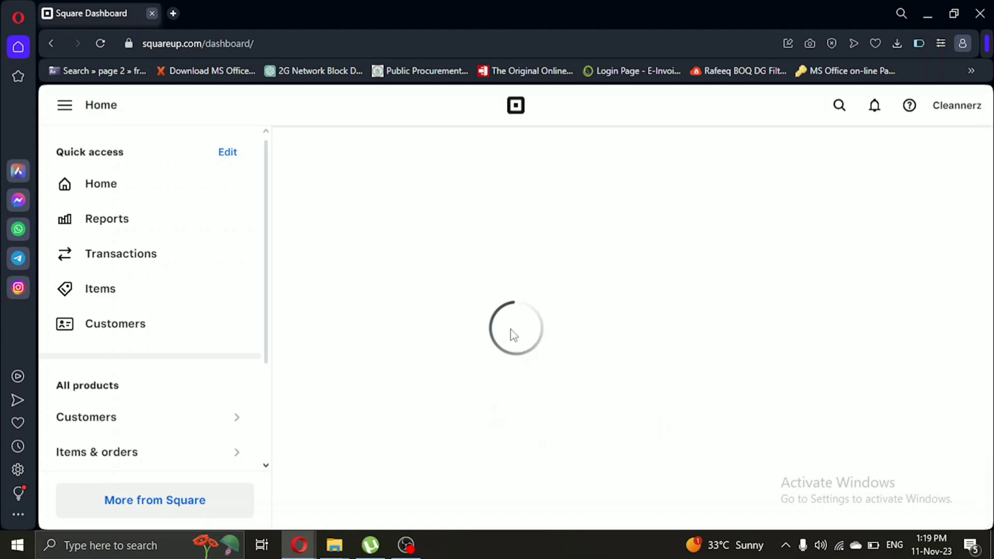
pyautogui.click(99, 289)
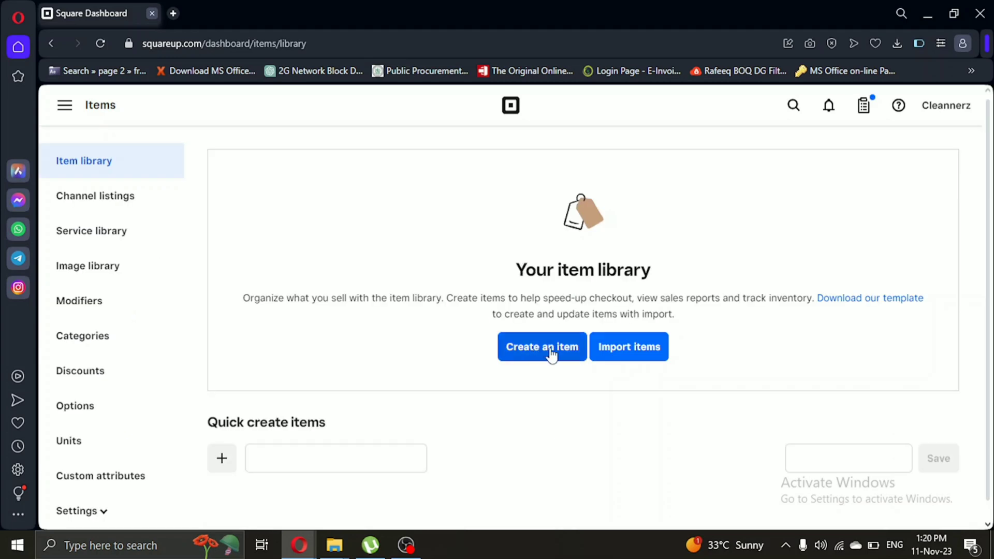
pyautogui.moveTo(560, 355)
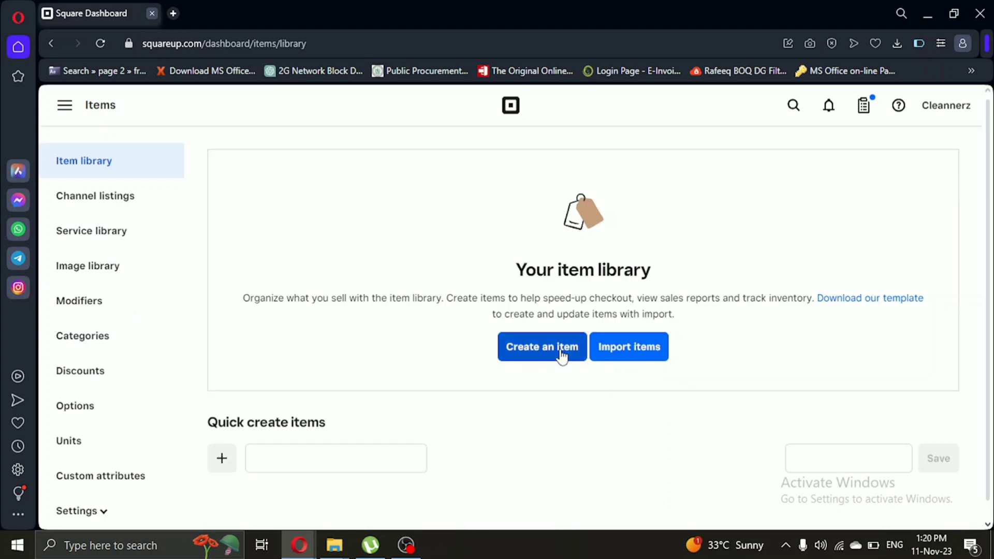
# Choose 'Create an item' to load the new item creation form
pyautogui.click(542, 347)
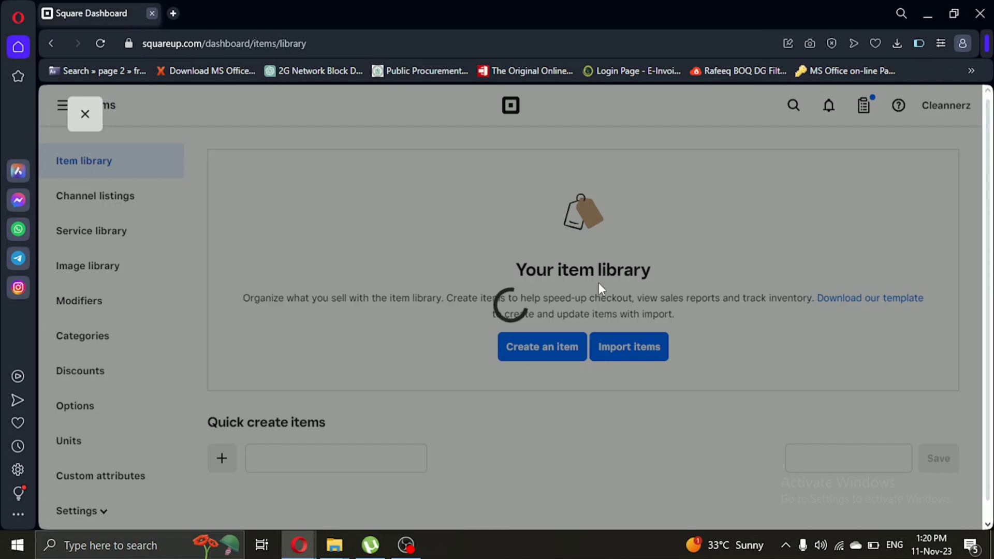
pyautogui.moveTo(546, 257)
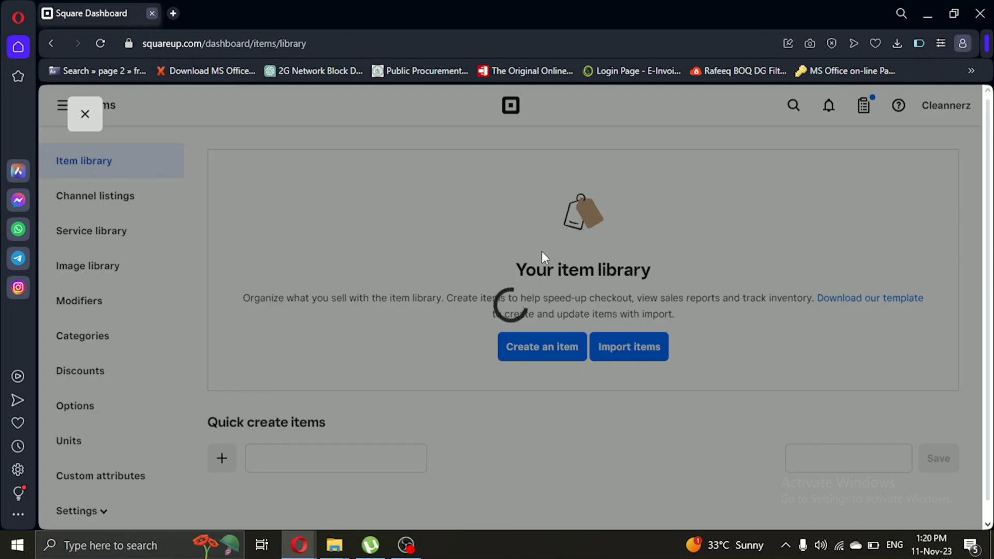
pyautogui.click(541, 347)
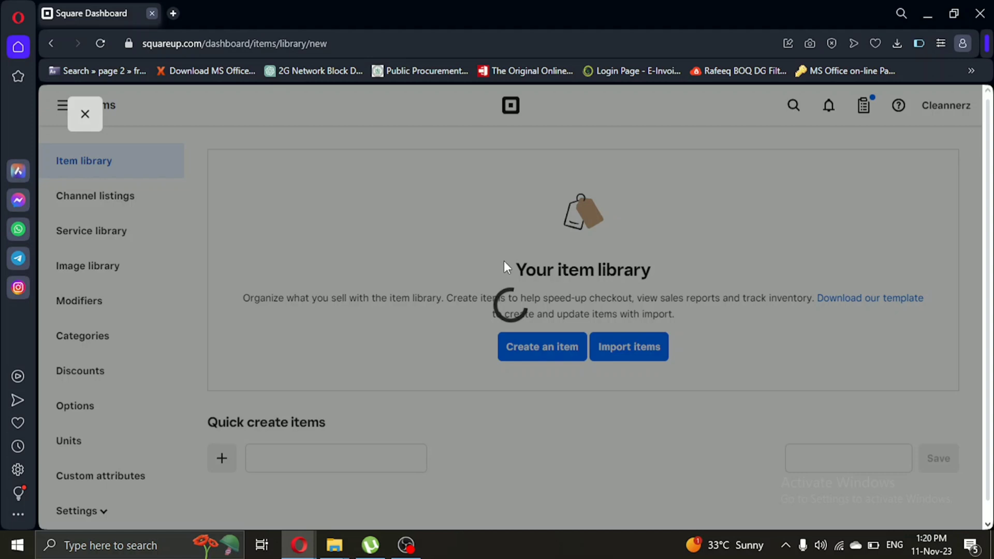
pyautogui.click(542, 347)
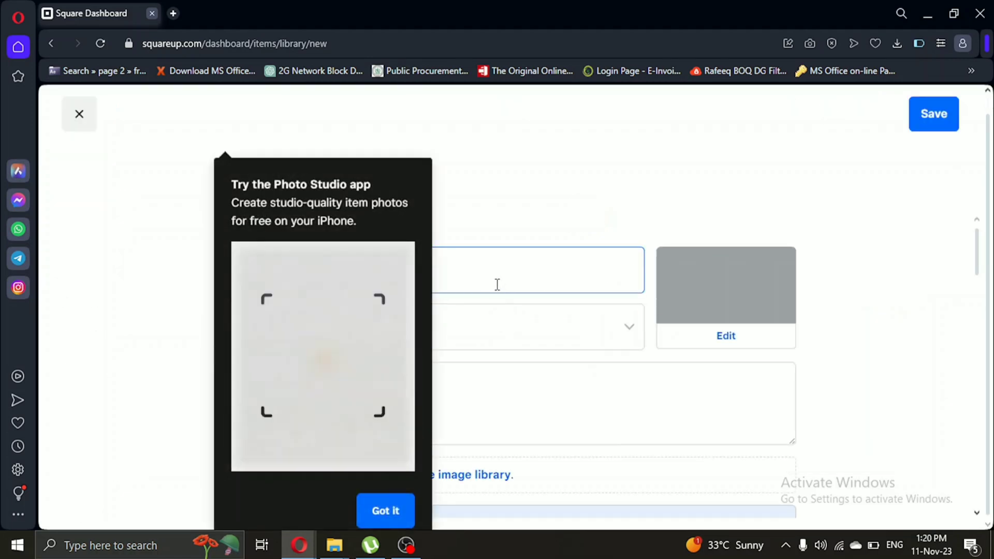